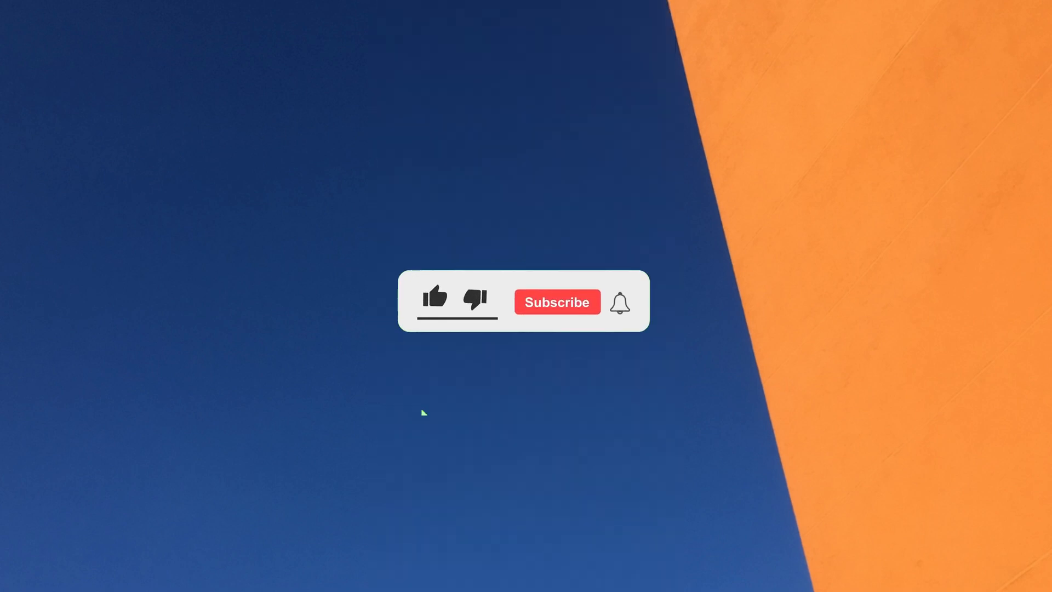
Step: Launch the Messenger app from the phone's home screen to reach the Chats list
click(434, 297)
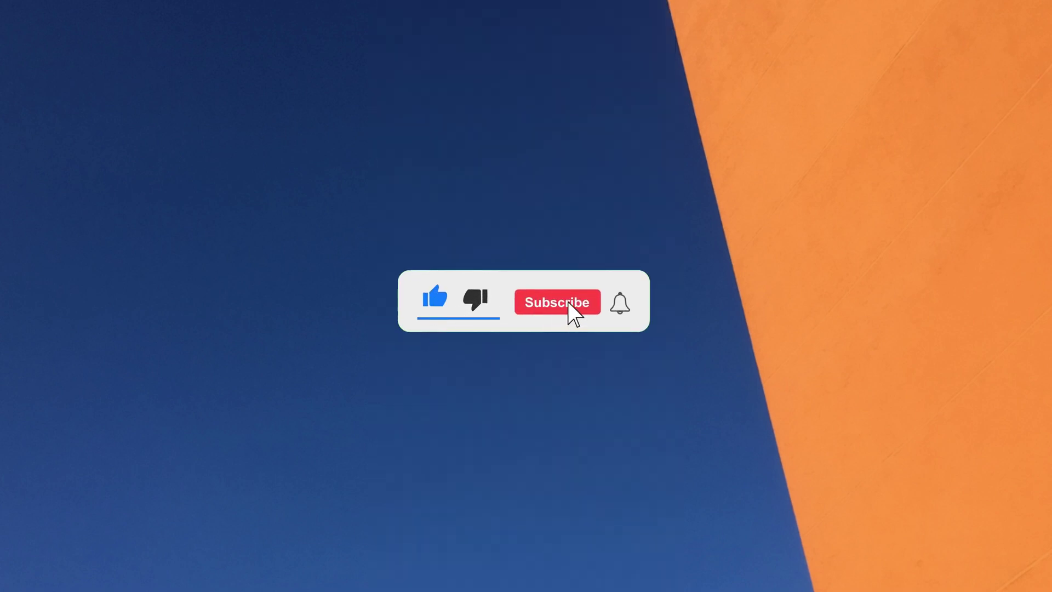
click(557, 302)
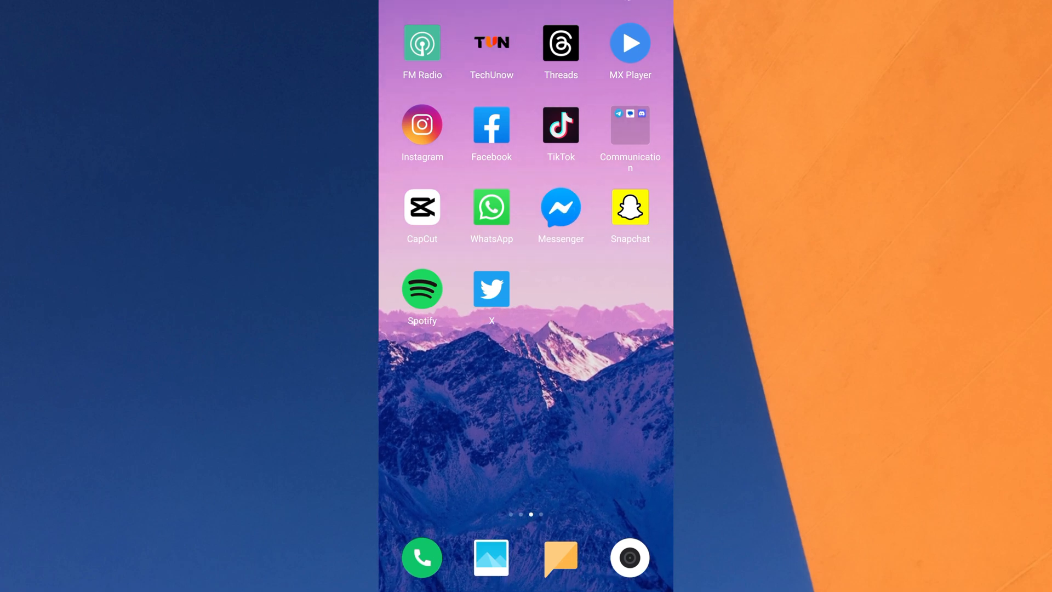
click(560, 207)
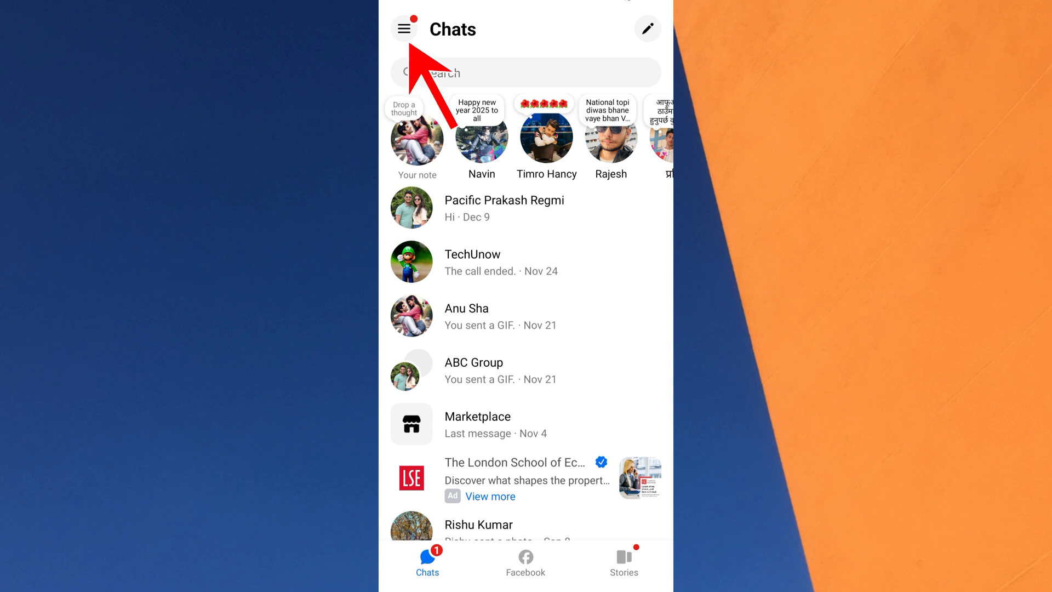
Step: Open the account menu, then the gear icon to reach the Me settings page
click(404, 28)
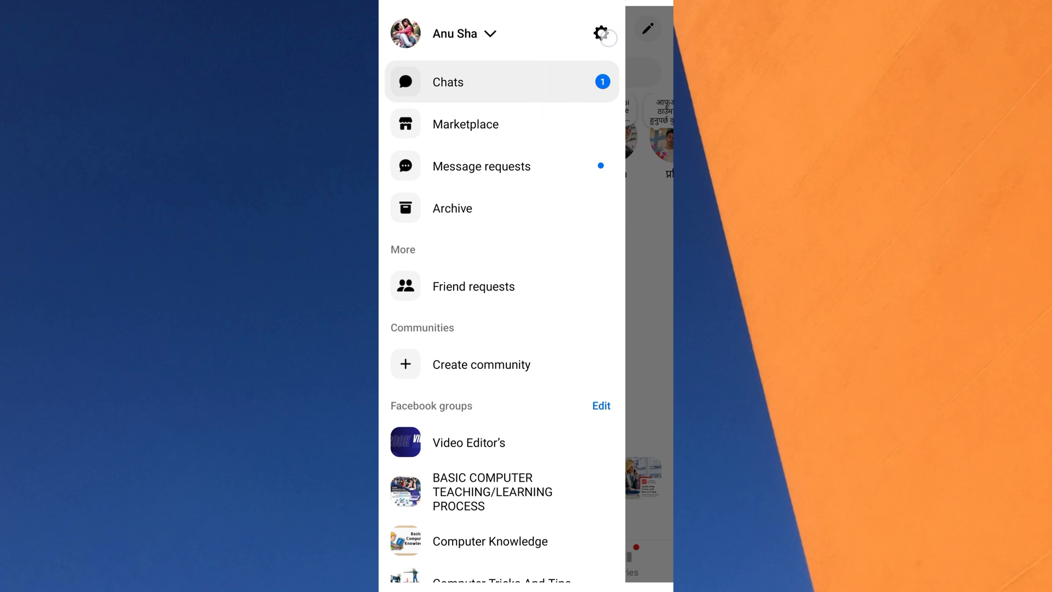
click(602, 33)
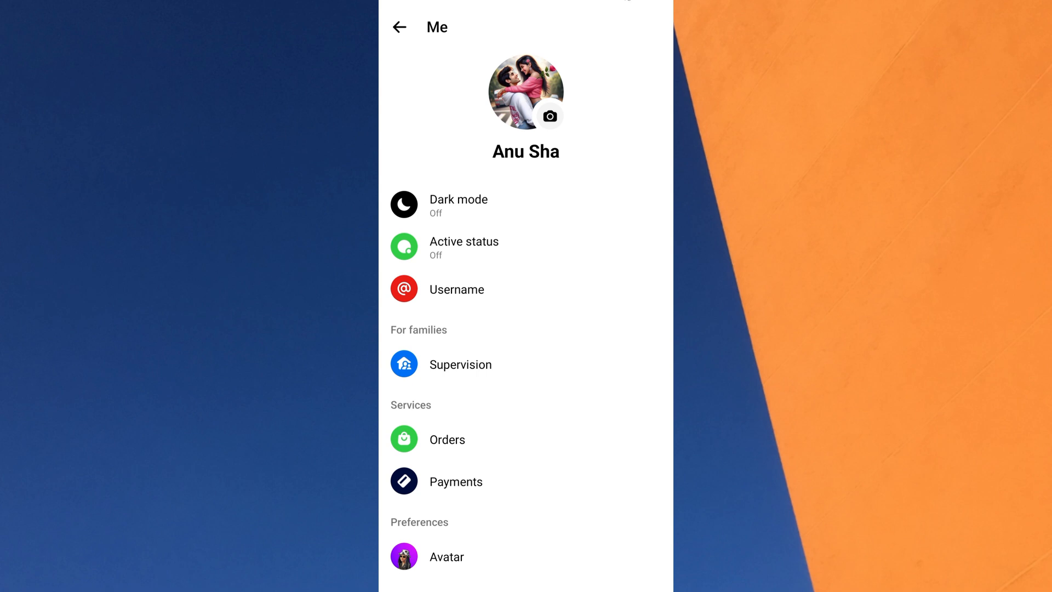
Step: Scroll down to Preferences and open Privacy & safety
scroll(down, 3)
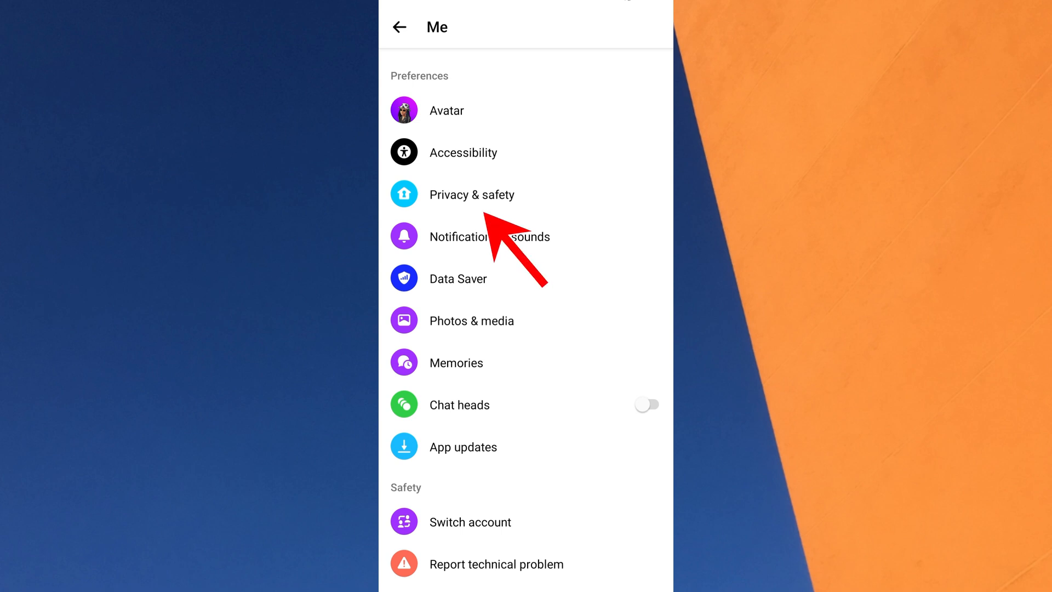
click(472, 195)
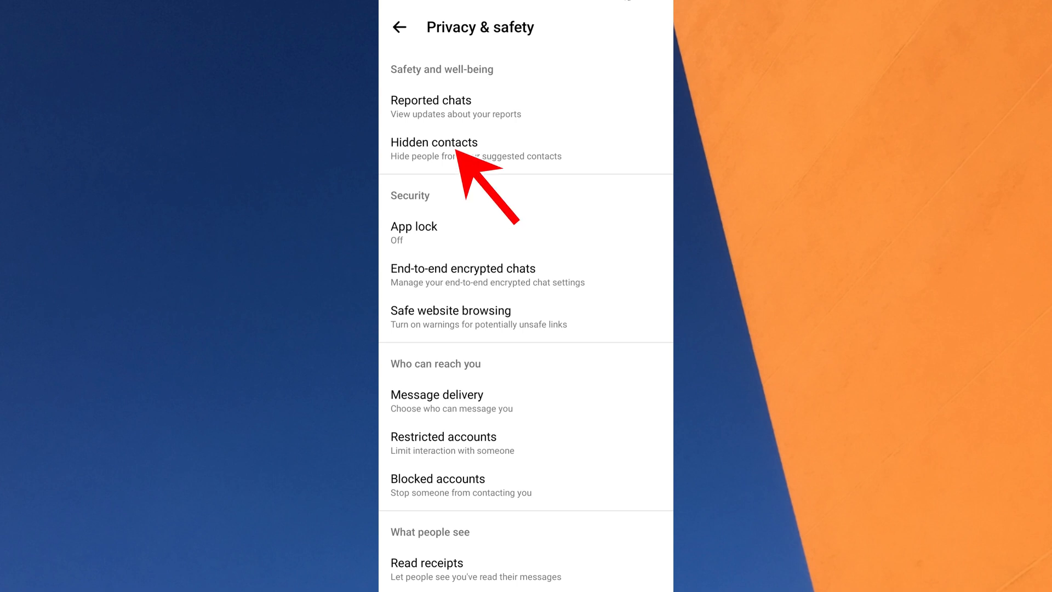
Step: Open Hidden contacts under Safety and well-being
click(434, 141)
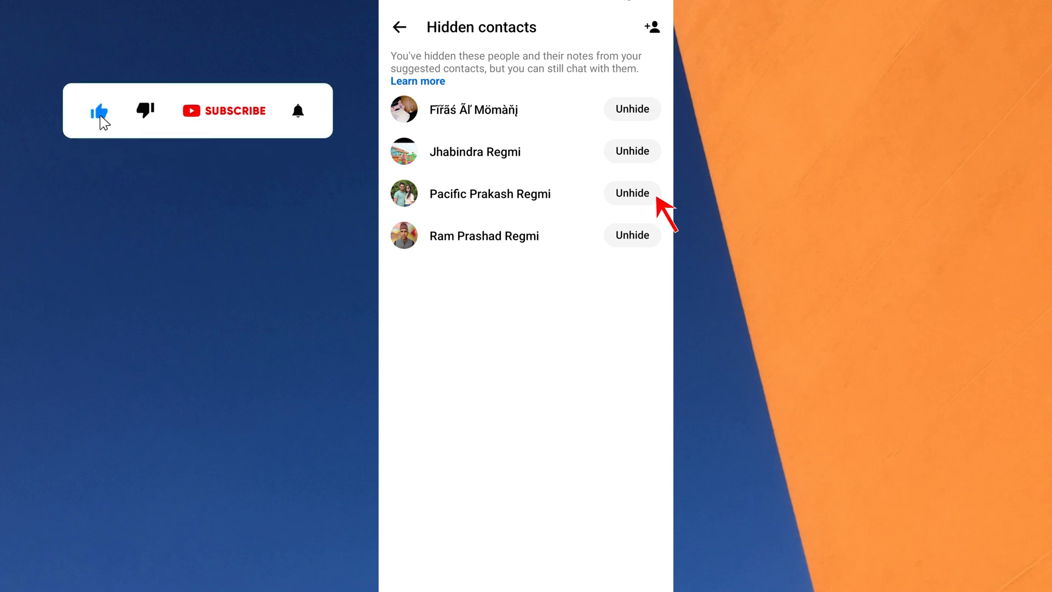
click(223, 110)
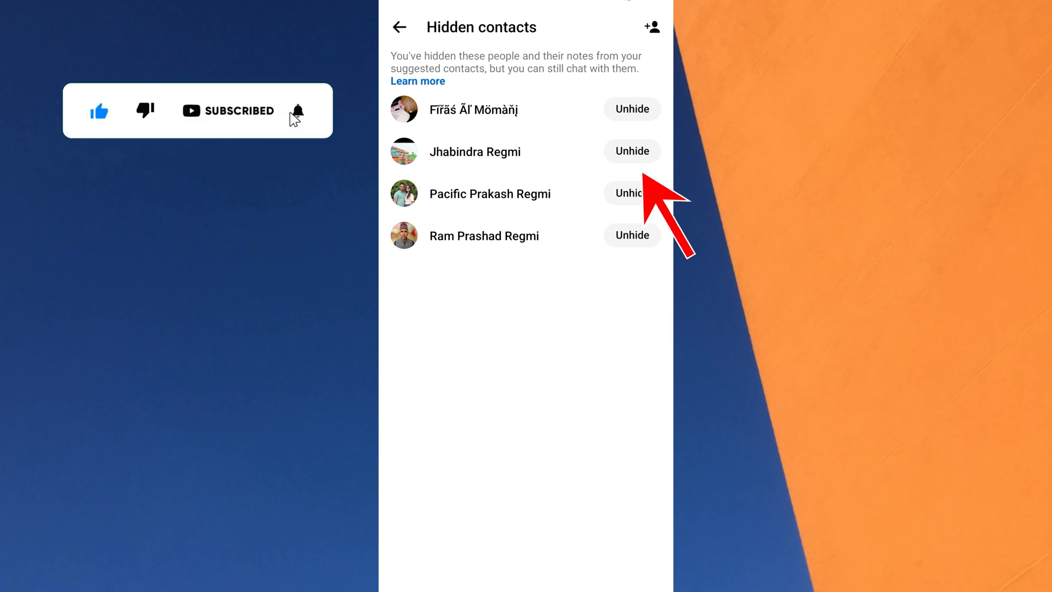
click(631, 151)
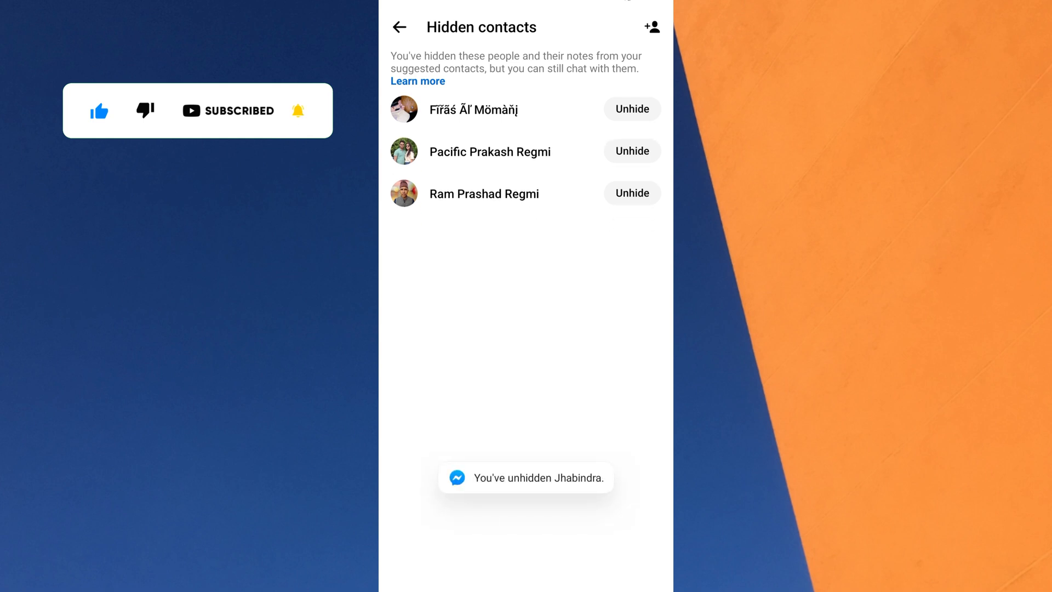
click(631, 151)
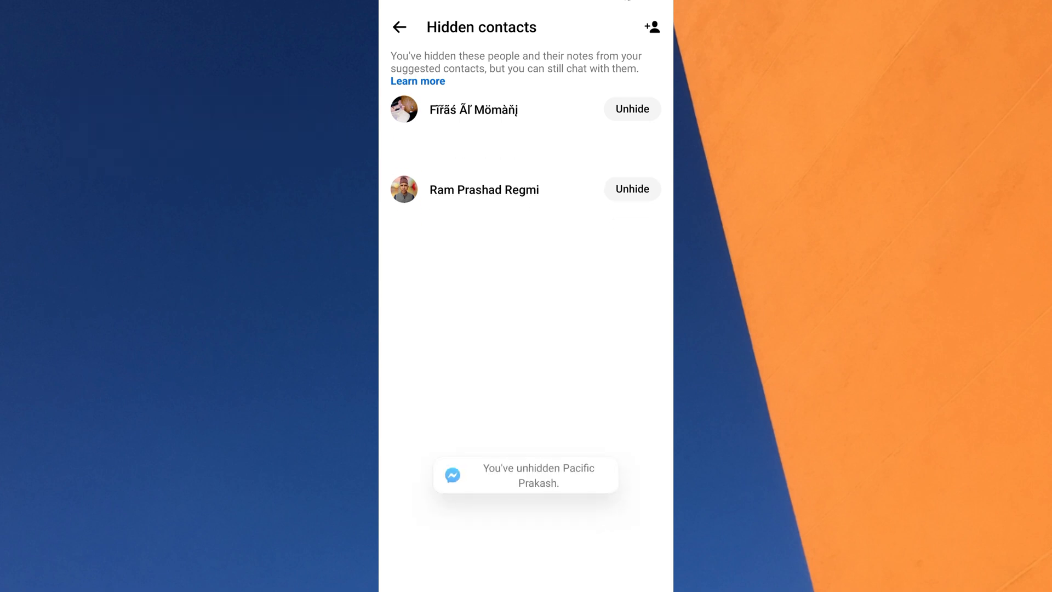